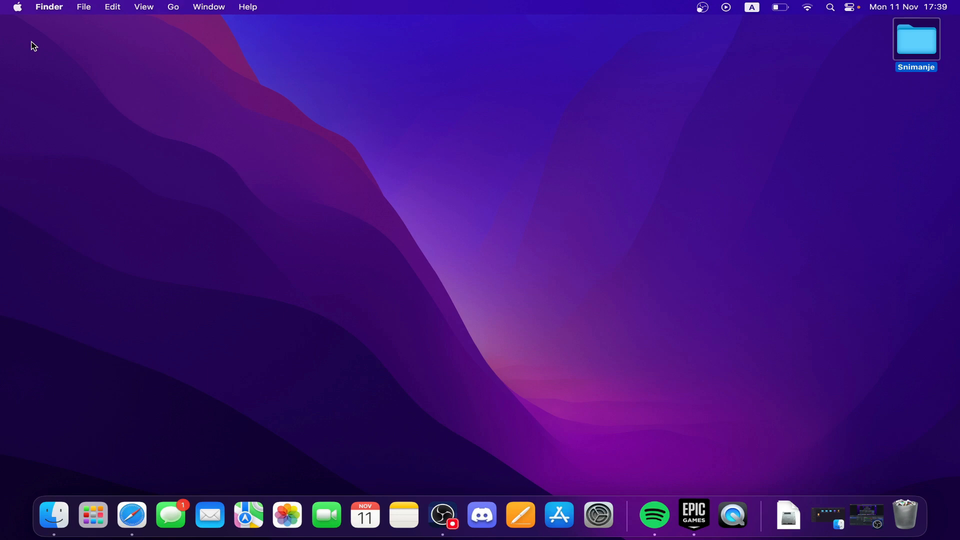
{"action": "mouse_move", "coordinate": [137, 18]}
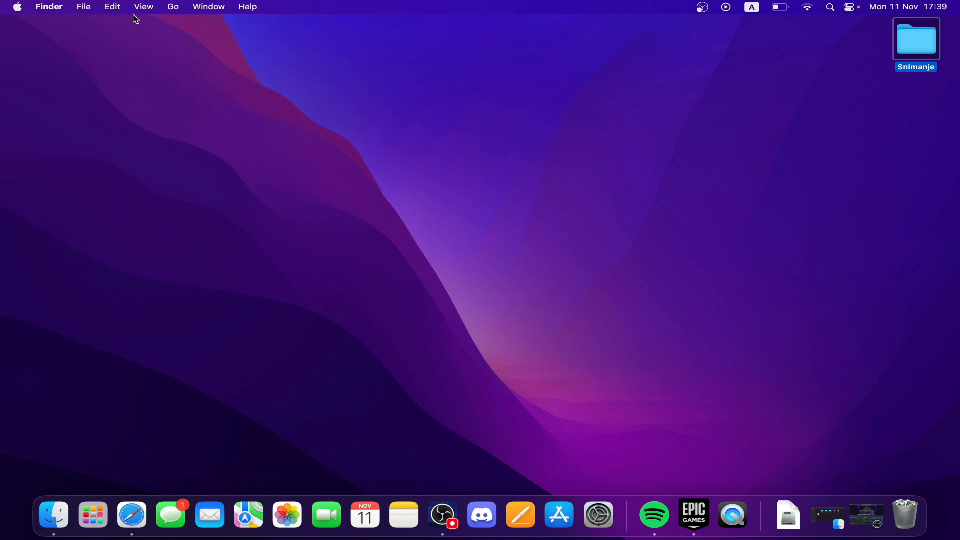
{"action": "mouse_move", "coordinate": [211, 49]}
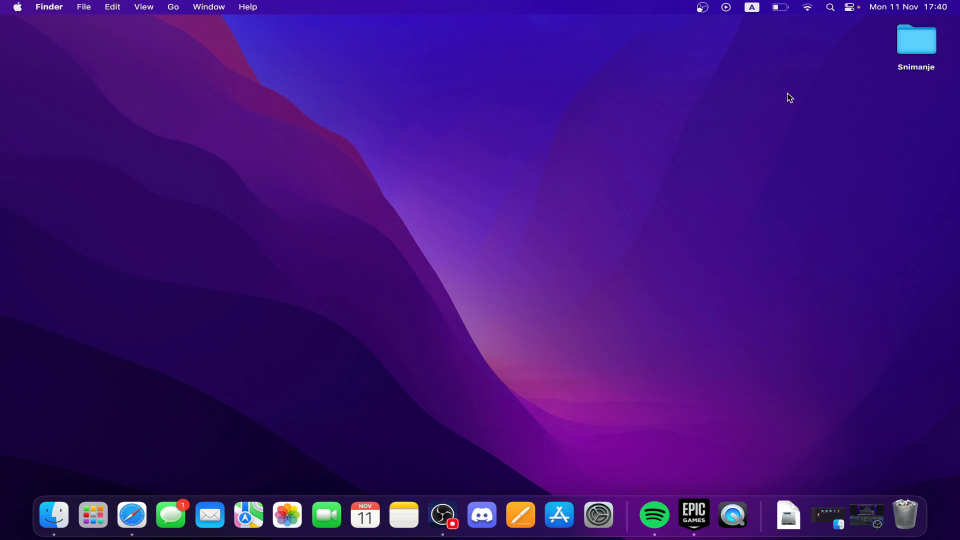
{"action": "mouse_move", "coordinate": [812, 43]}
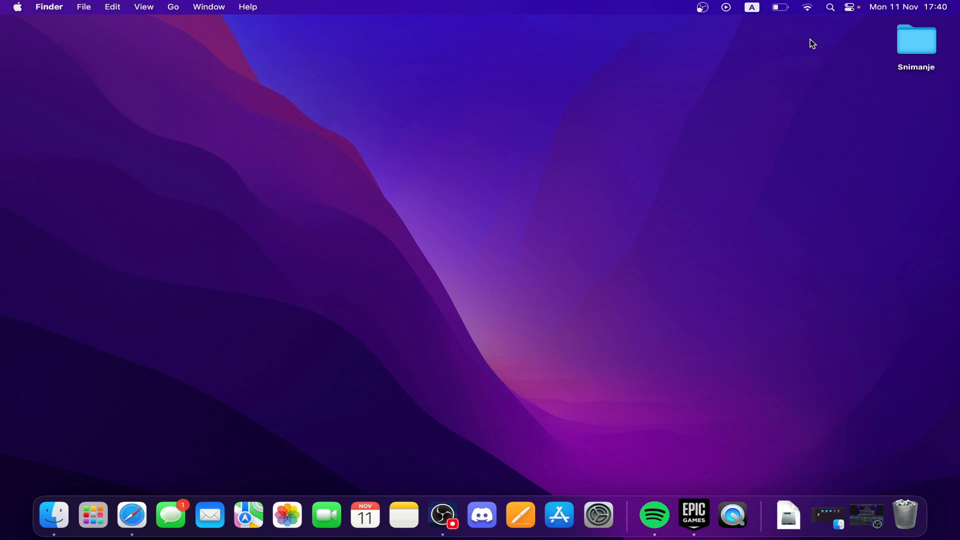
{"action": "mouse_move", "coordinate": [609, 178]}
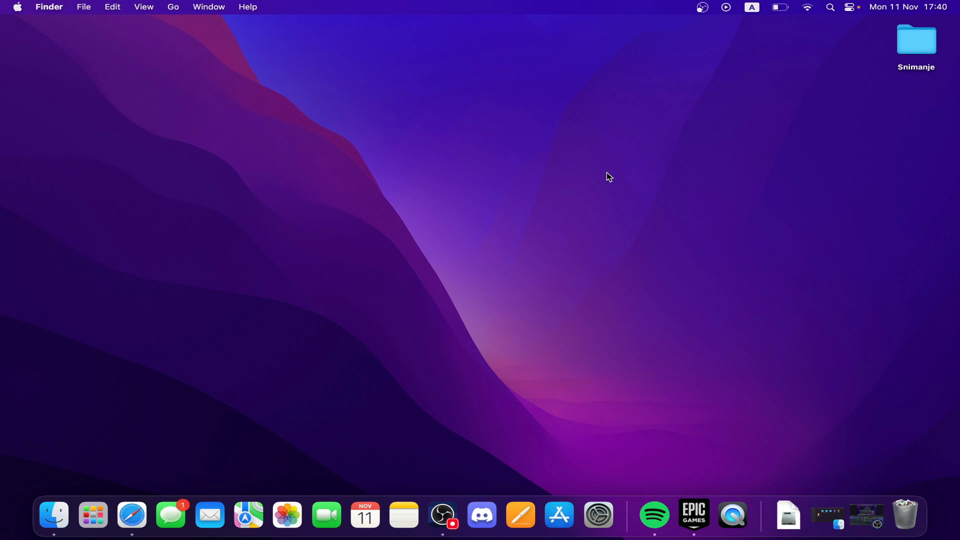
Launch System Settings from the Apple menu in the menu bar
{"action": "left_click", "coordinate": [17, 7]}
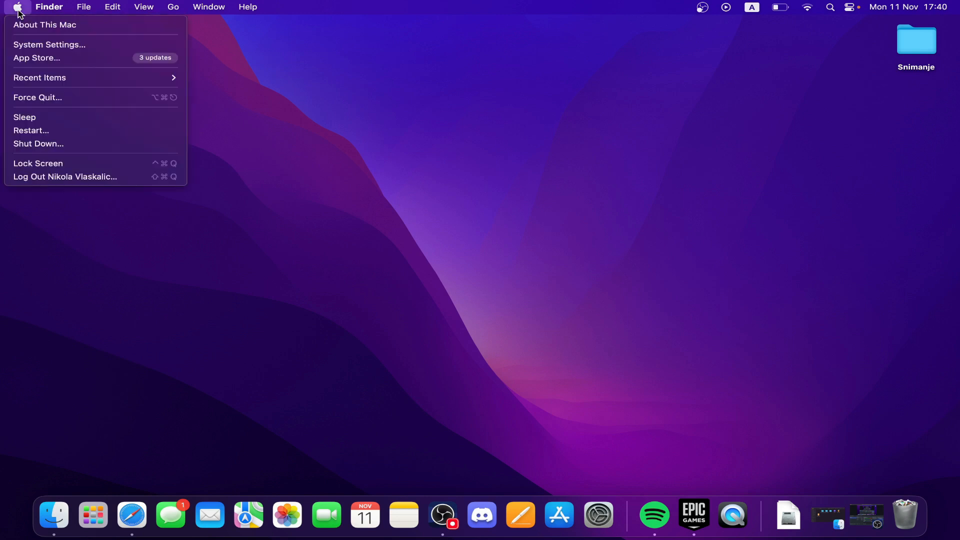
{"action": "mouse_move", "coordinate": [49, 44]}
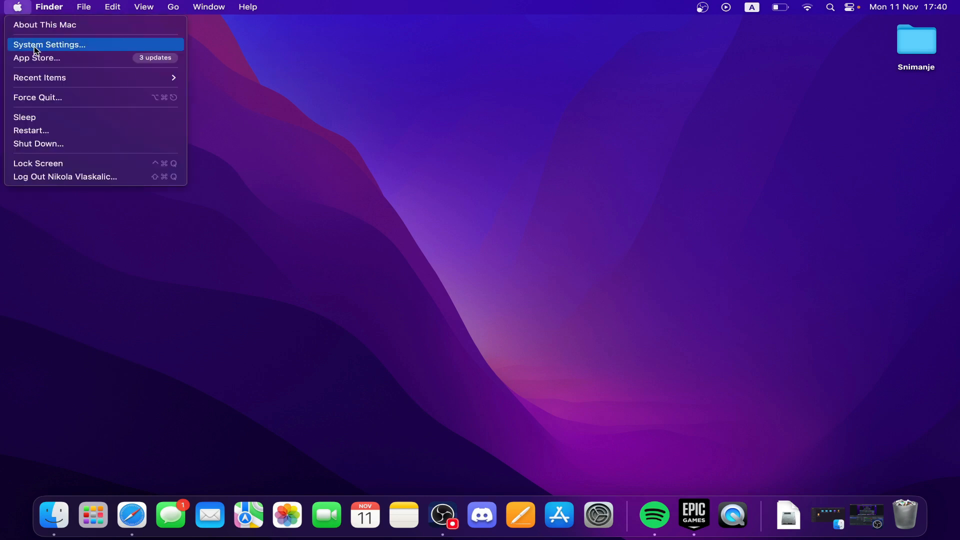
{"action": "left_click", "coordinate": [49, 44]}
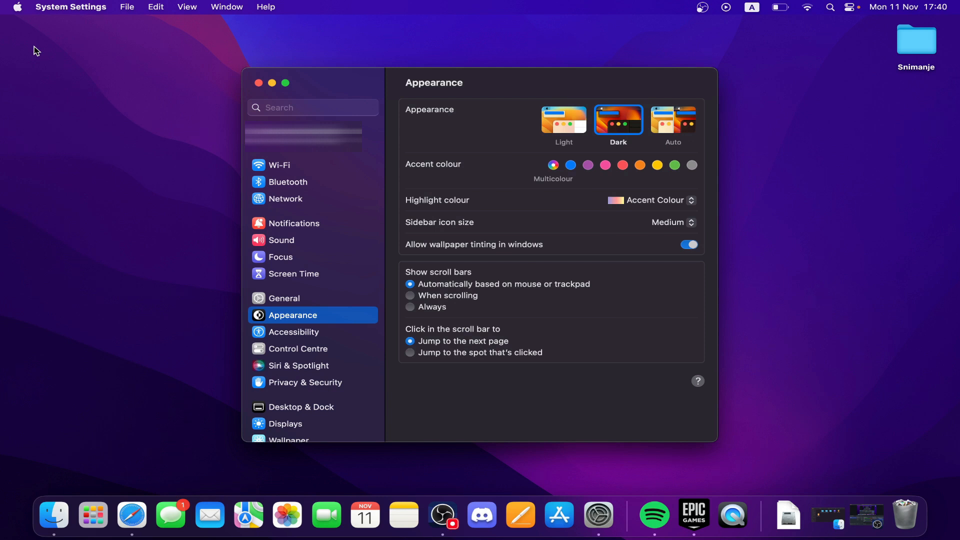
{"action": "mouse_move", "coordinate": [87, 57]}
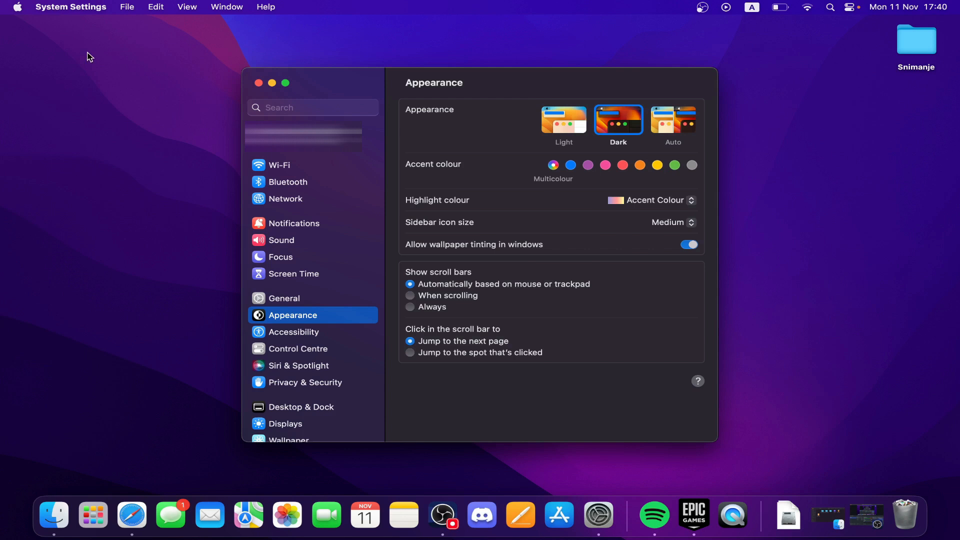
{"action": "mouse_move", "coordinate": [107, 73]}
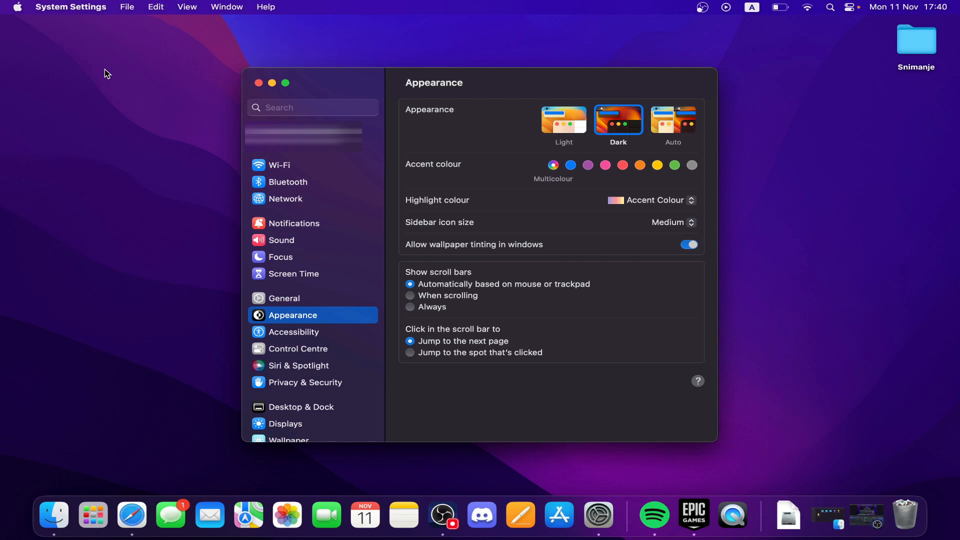
{"action": "mouse_move", "coordinate": [141, 55]}
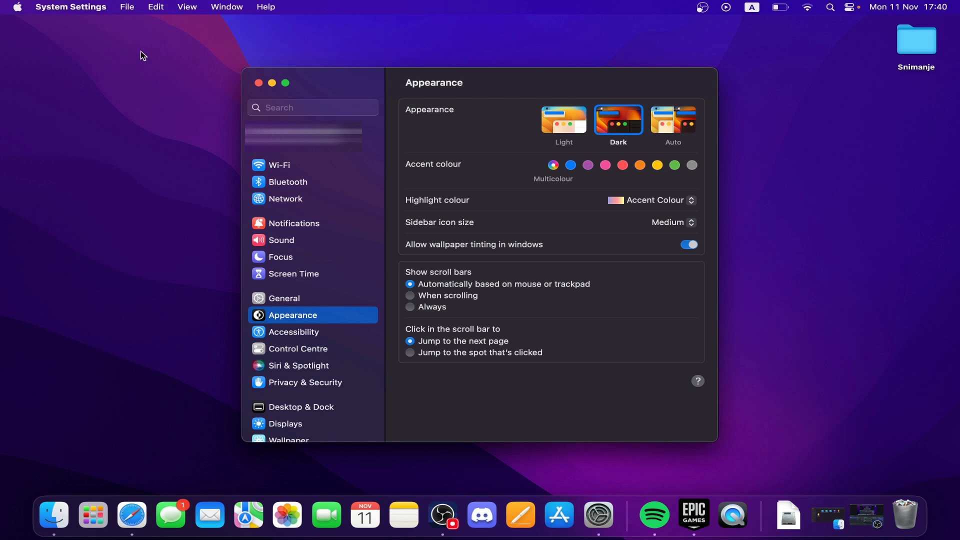
{"action": "mouse_move", "coordinate": [135, 63]}
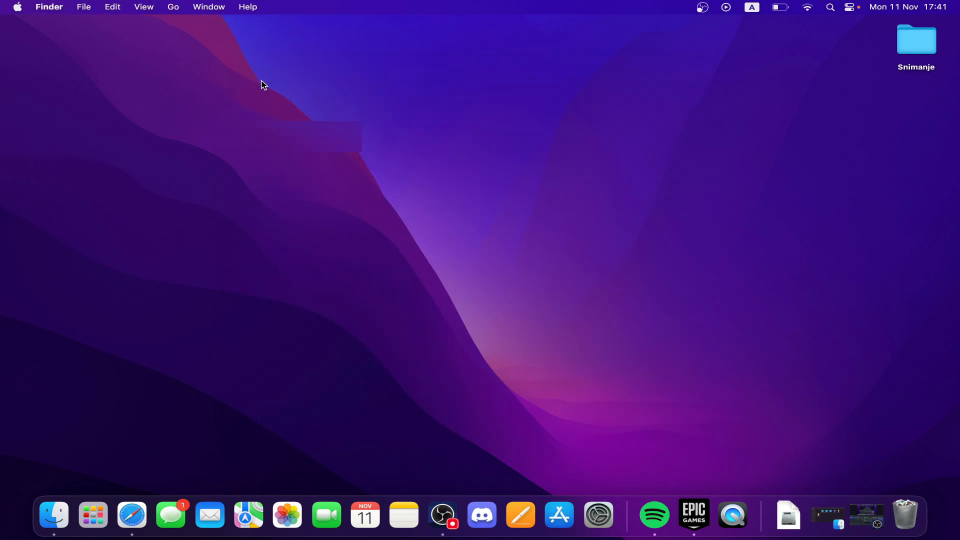
{"action": "mouse_move", "coordinate": [449, 472]}
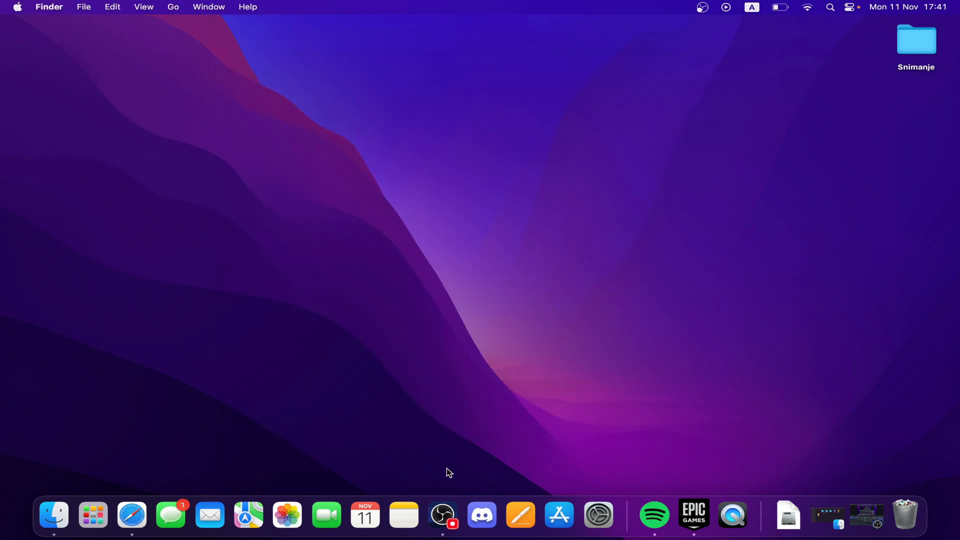
{"action": "mouse_move", "coordinate": [448, 482]}
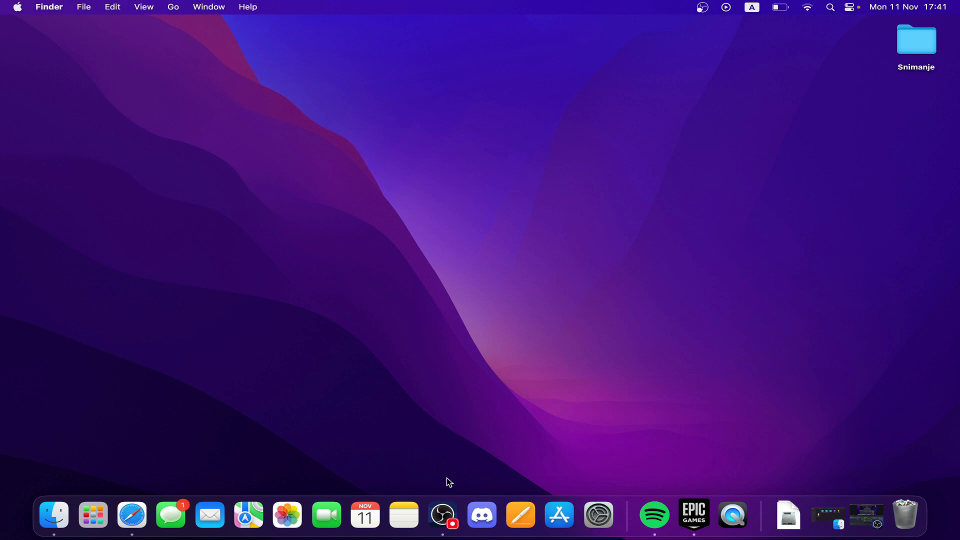
{"action": "mouse_move", "coordinate": [445, 489]}
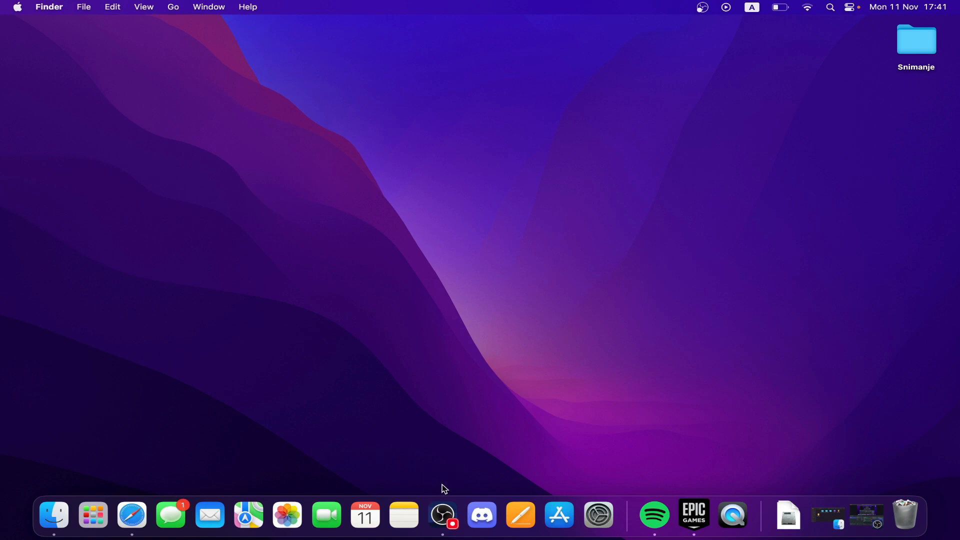